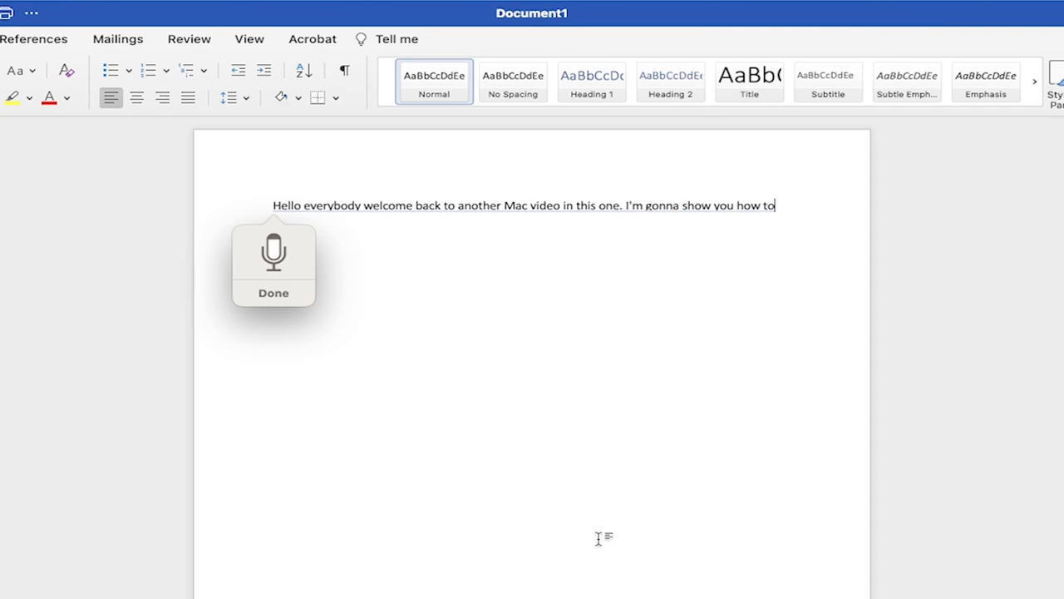
- Dictate the introductory lines: 'enable voice to', 'typing anything it is dictating', 'basically exactly what I said,'
text(enable voice to text or voice to type. It is very easy to do and you can see it working righ)
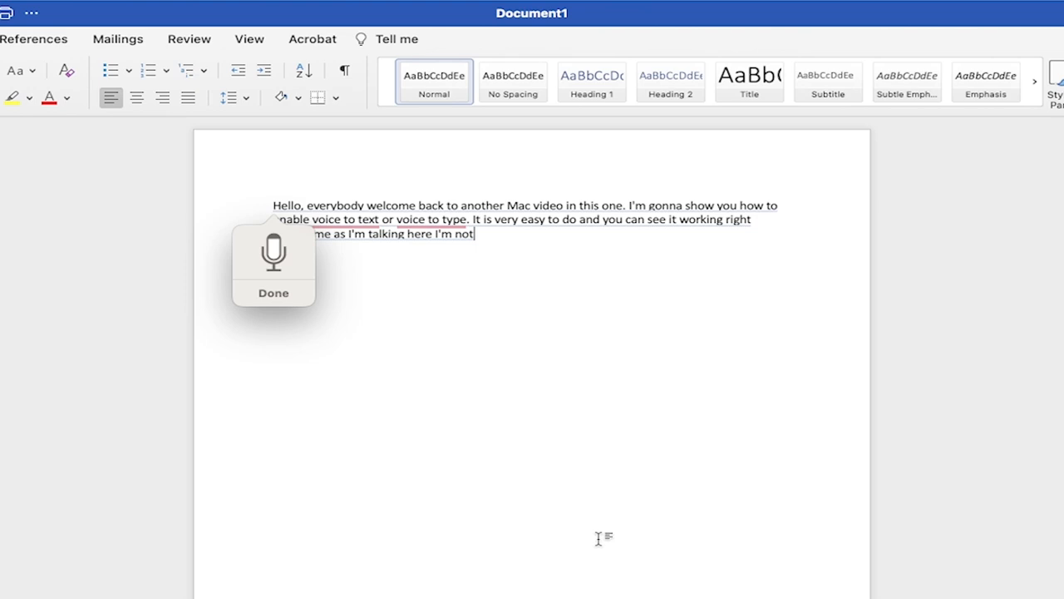
text(typing anything it is dictating)
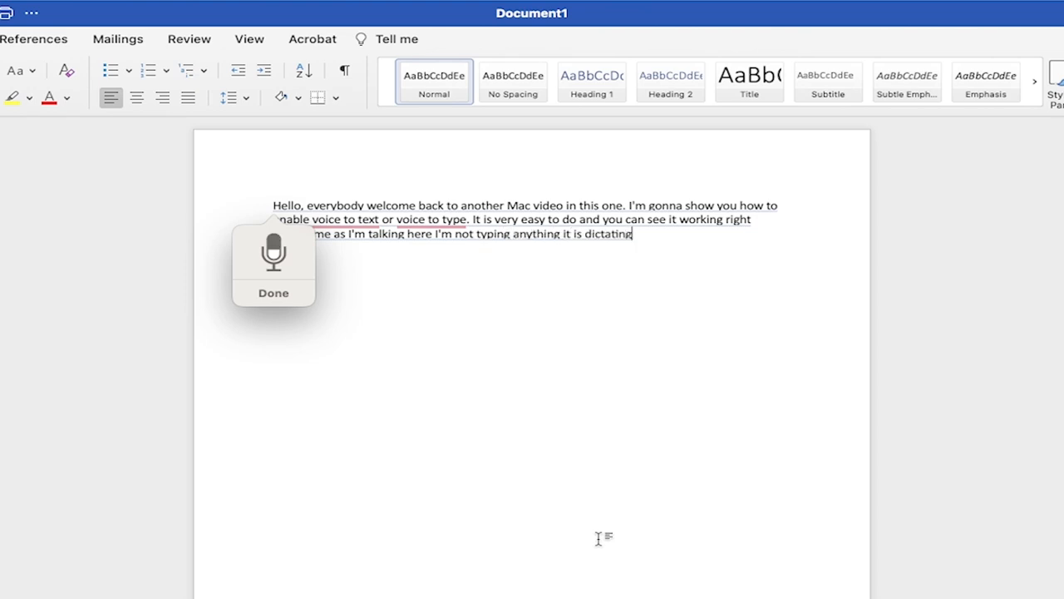
text(basically exactly what I said,)
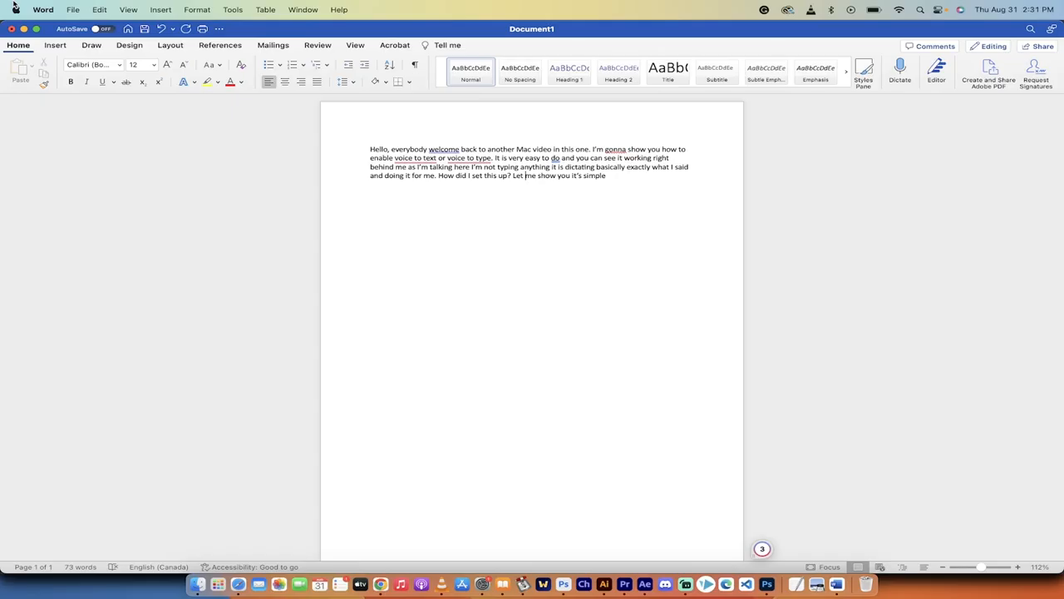
- Reach System Settings through the Apple menu
click(15, 10)
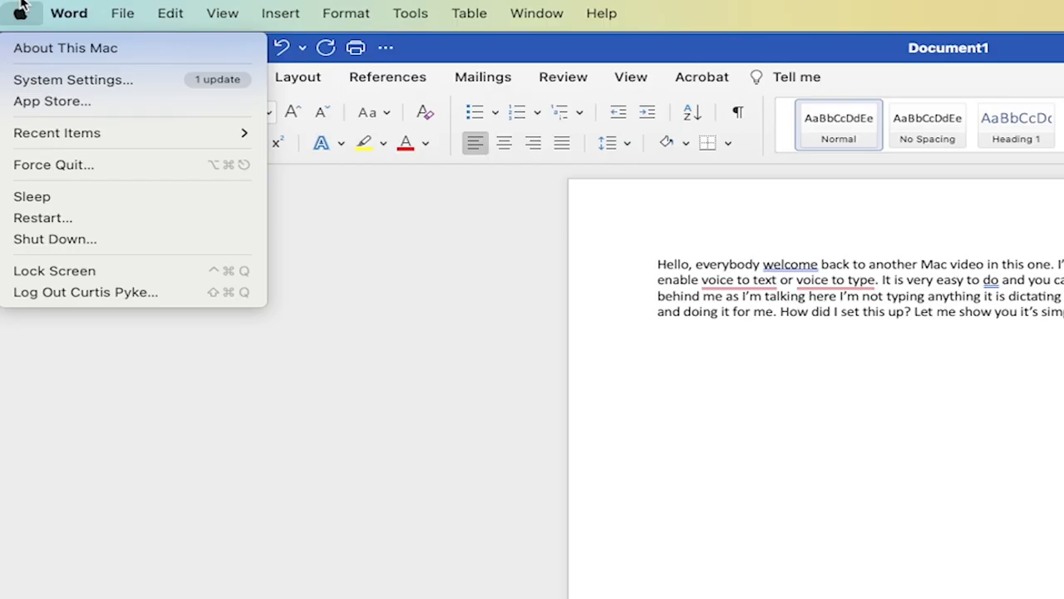
mouse_move(73, 80)
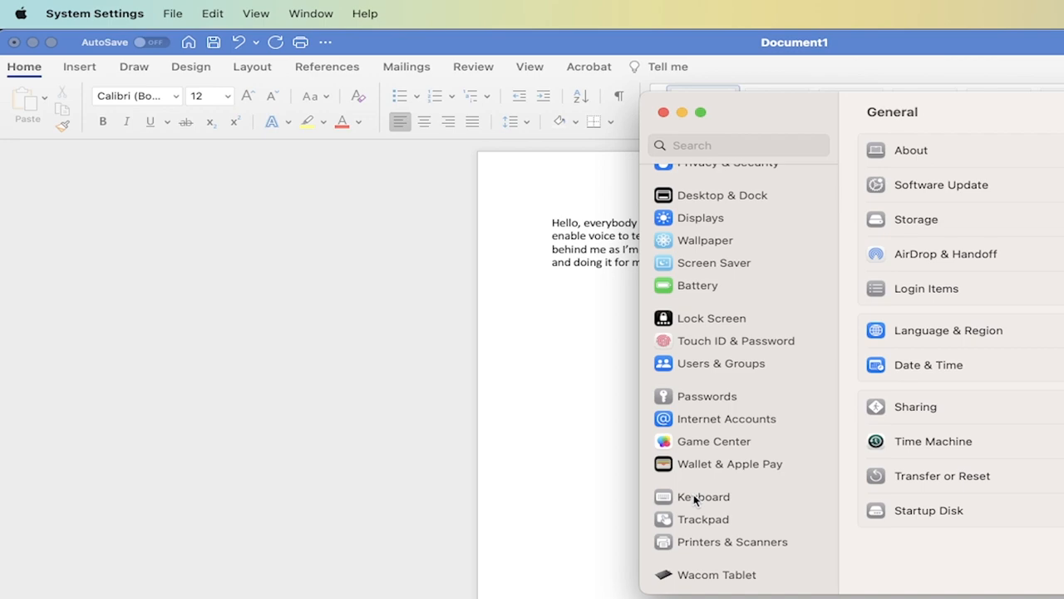
- Switch on the Dictation toggle in the Keyboard settings, bringing up the enable prompt
click(702, 495)
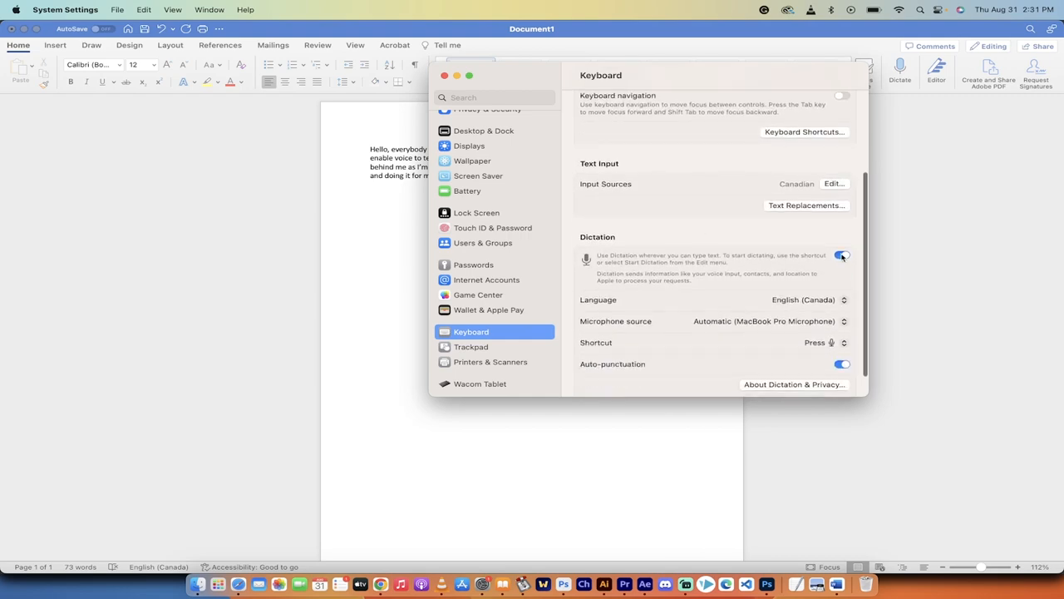
click(841, 256)
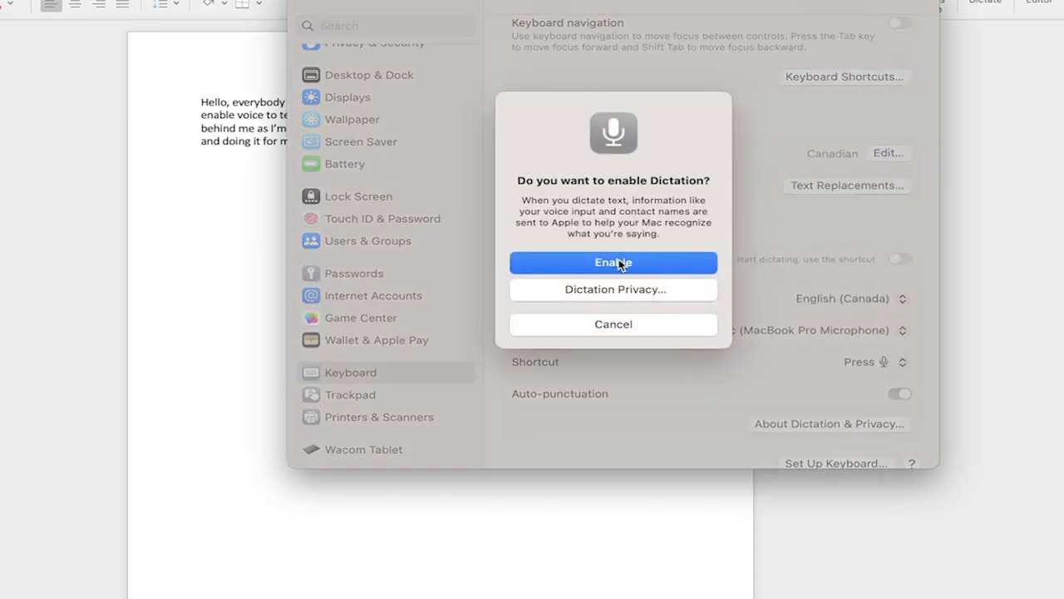
- Confirm enabling Dictation and review its language, microphone and auto-punctuation settings
click(612, 263)
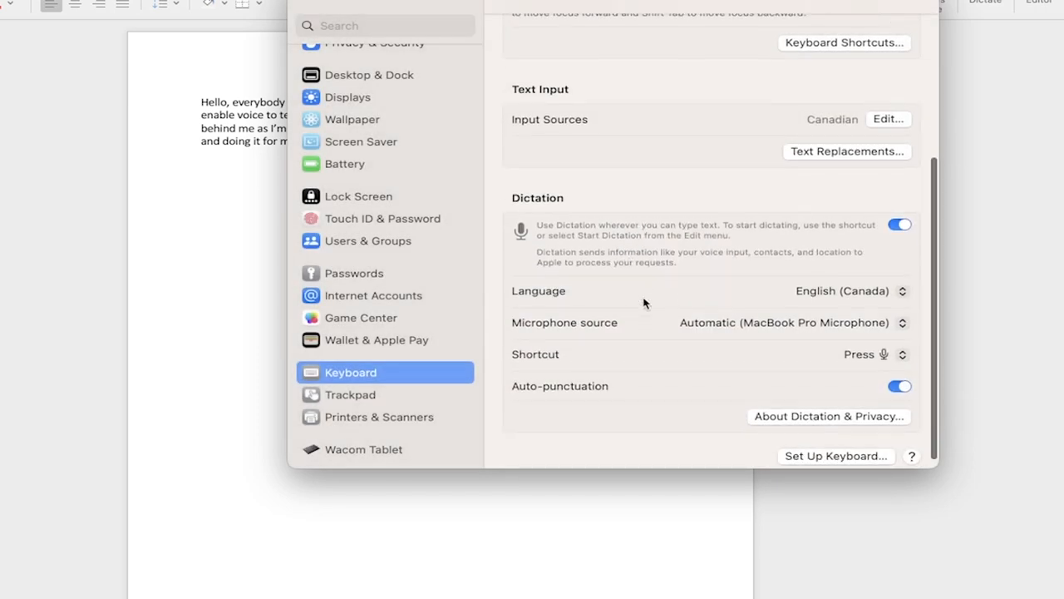
scroll(up, 3)
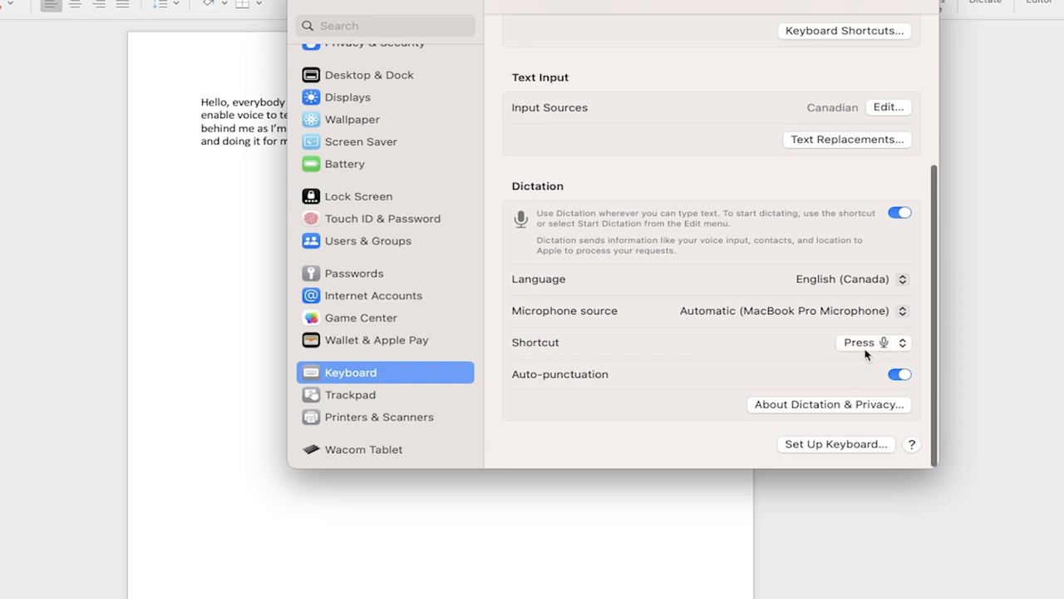
click(872, 342)
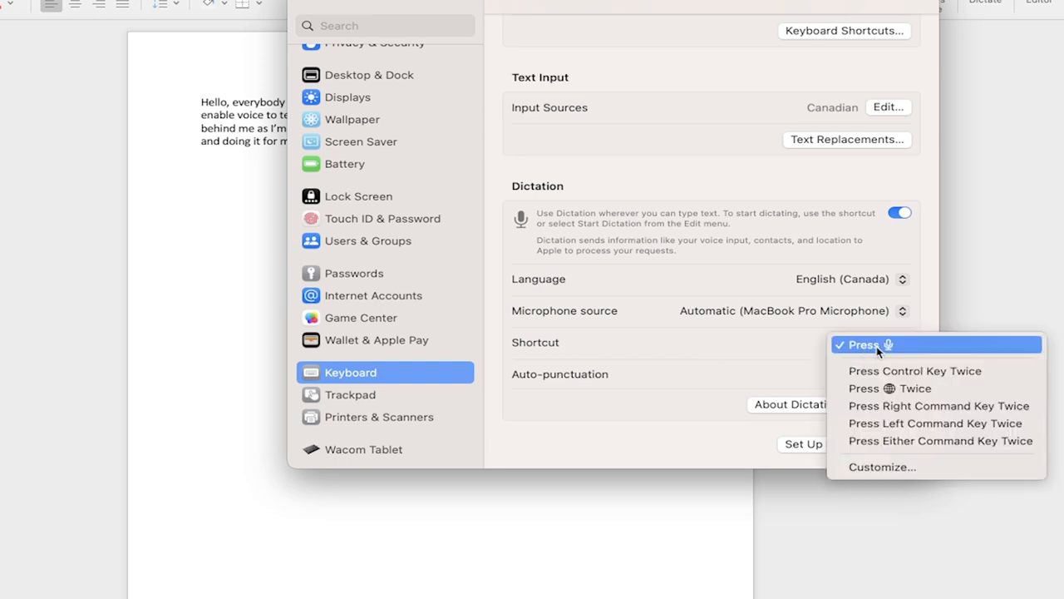
key(f5)
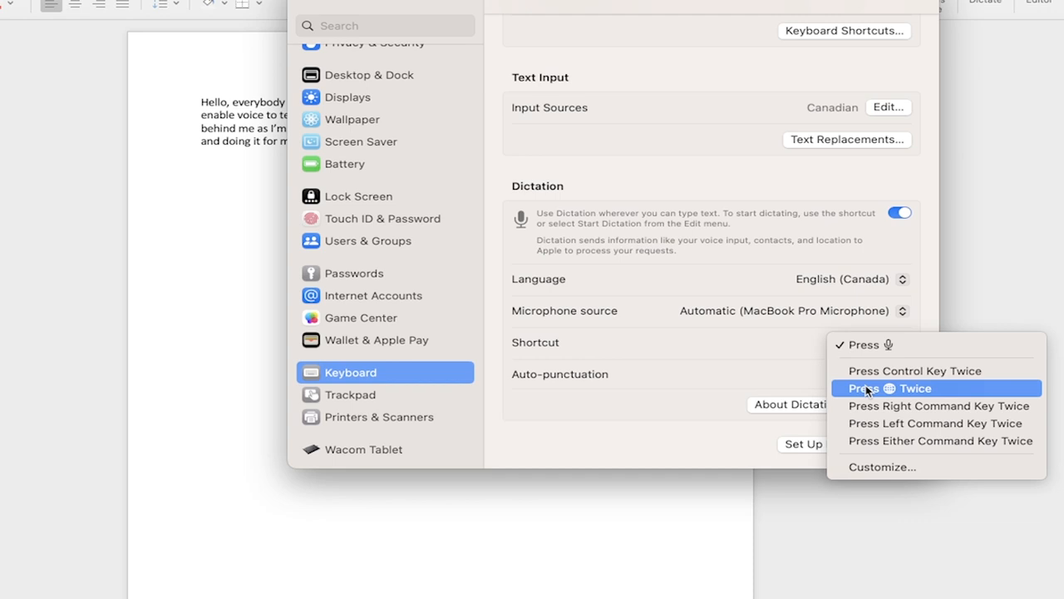
mouse_move(862, 345)
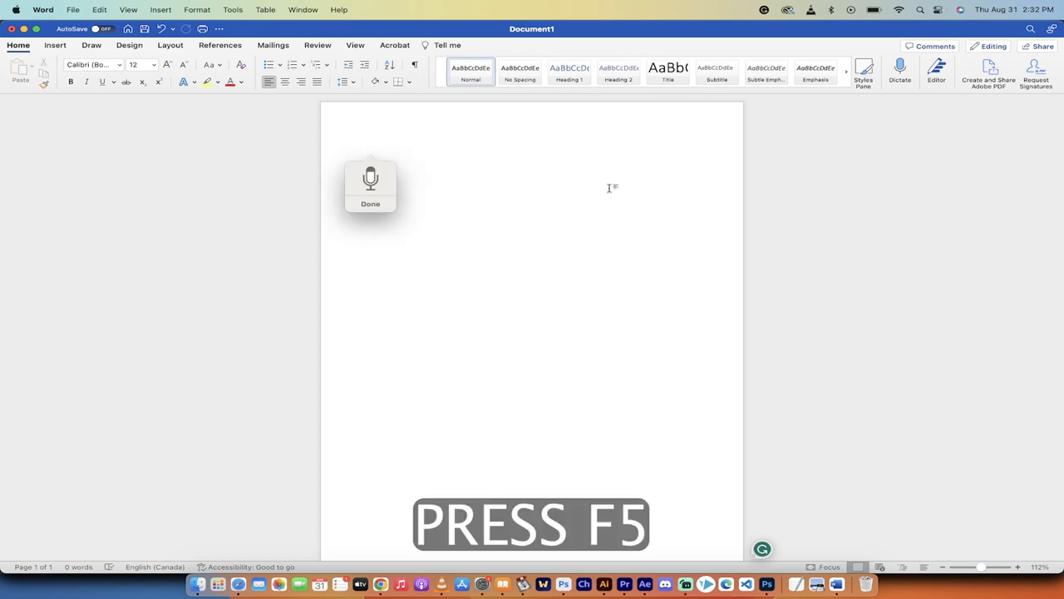
- Dictate 'You'll see the microphones popped up and now all the sudden' into the blank document
text(You'll see the microphones popped up)
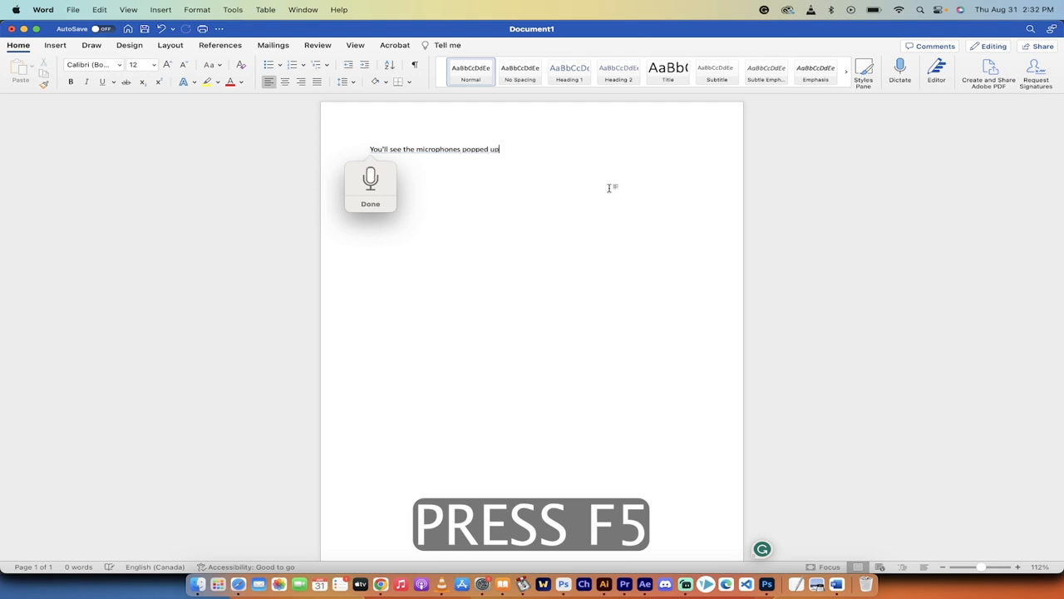
text(and now all the sudden)
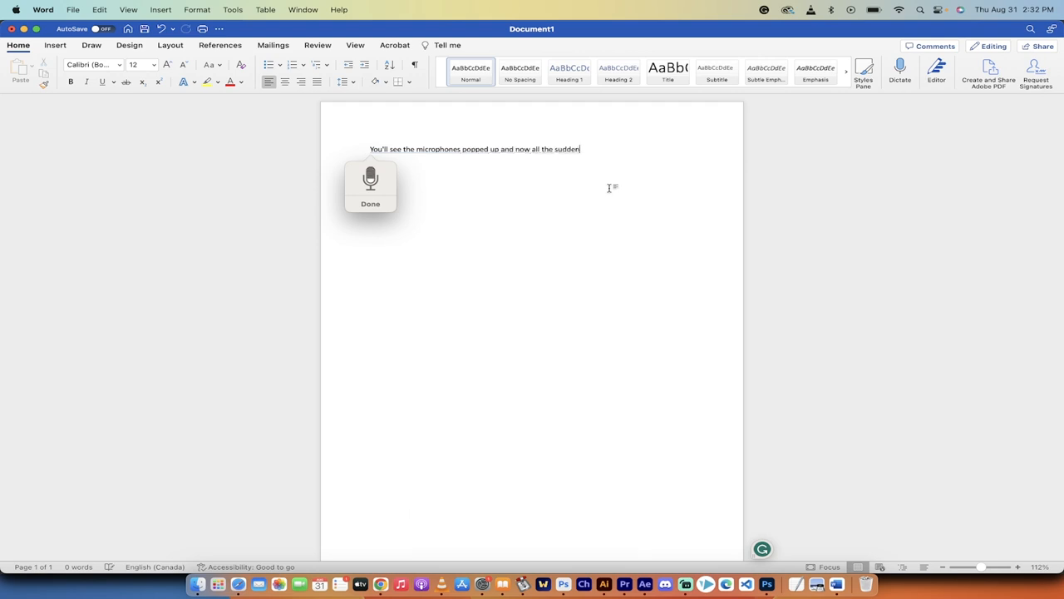